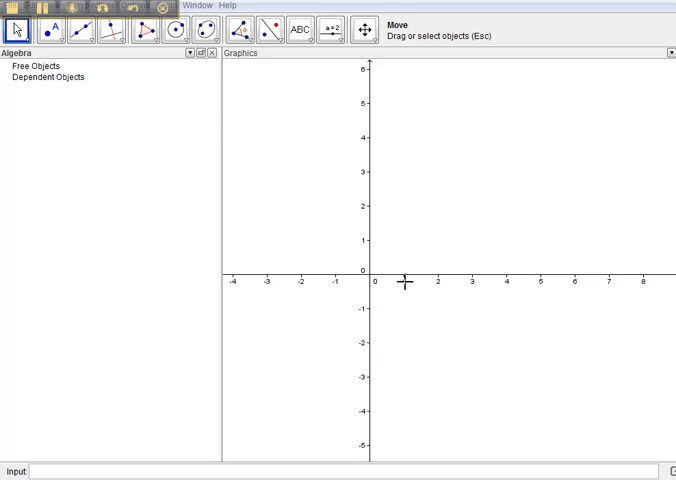
pyautogui.moveTo(615, 284)
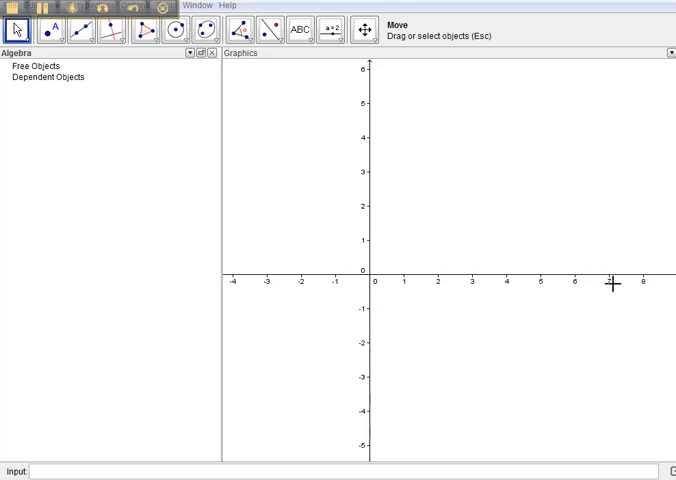
pyautogui.moveTo(480, 222)
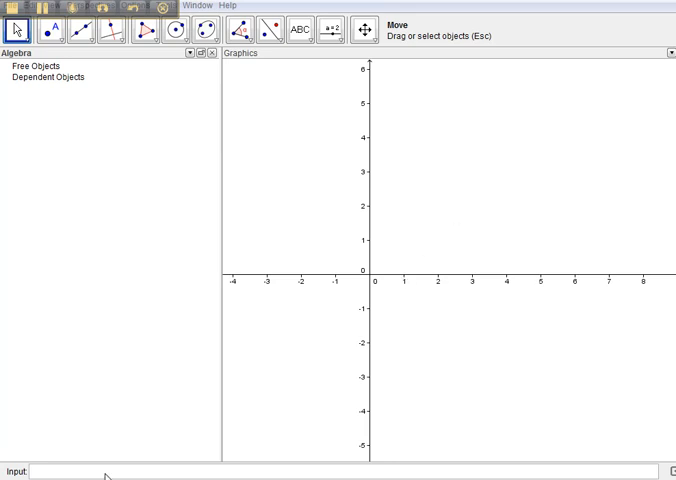
# Enter y=sinx in the Input bar to plot f(x)=sin(x).
pyautogui.write('y')
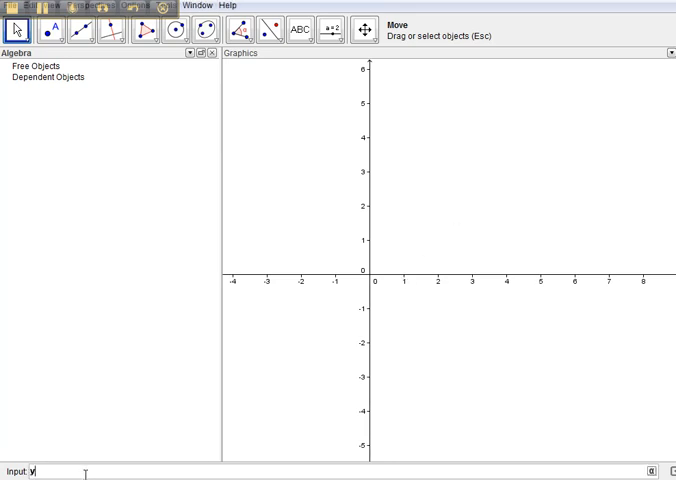
pyautogui.write('=sinx')
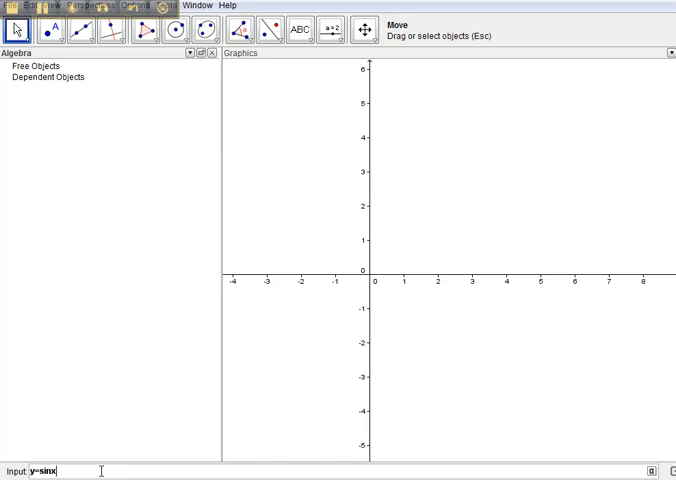
pyautogui.press('Return')
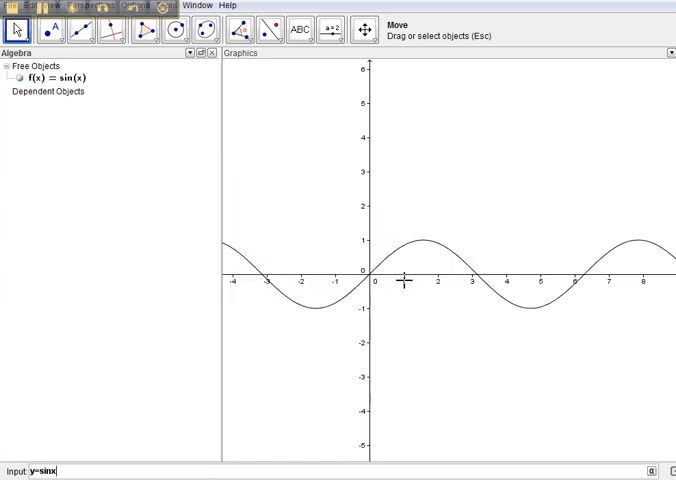
pyautogui.moveTo(617, 270)
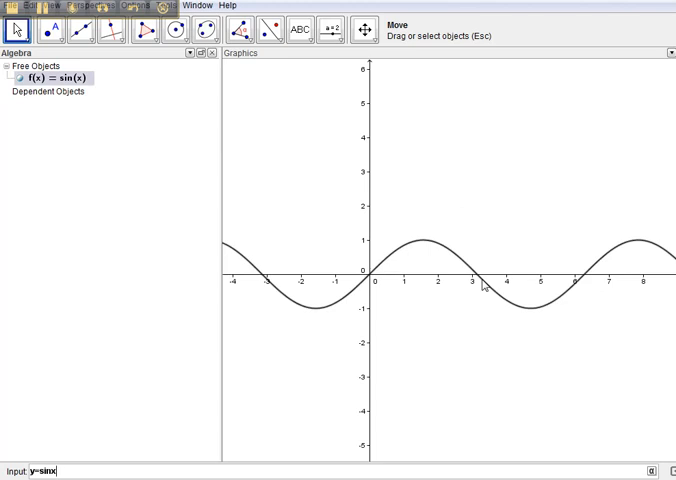
pyautogui.moveTo(505, 277)
pyautogui.write('(')
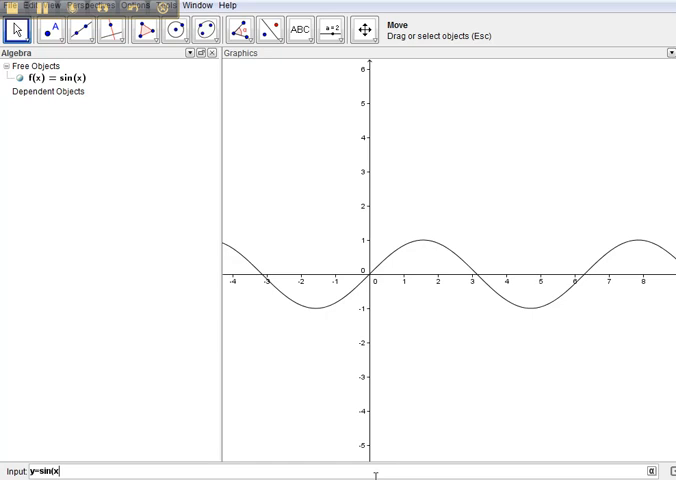
# Edit the sine expression to y=sin(x°), giving the degree-based g(x).
pyautogui.click(649, 471)
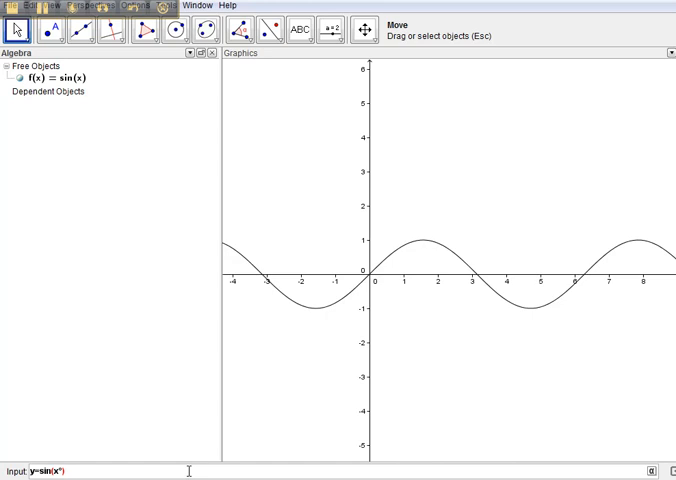
pyautogui.press('Return')
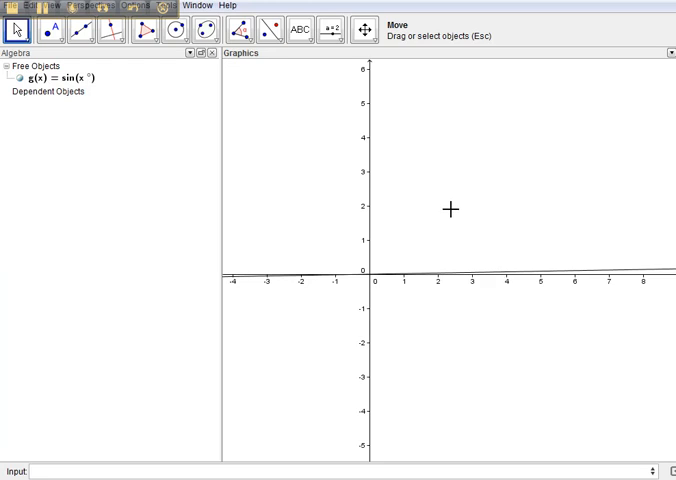
# In Graphics settings, set X Min to -360 and X Max to 360 with bold axes.
pyautogui.rightClick(449, 207)
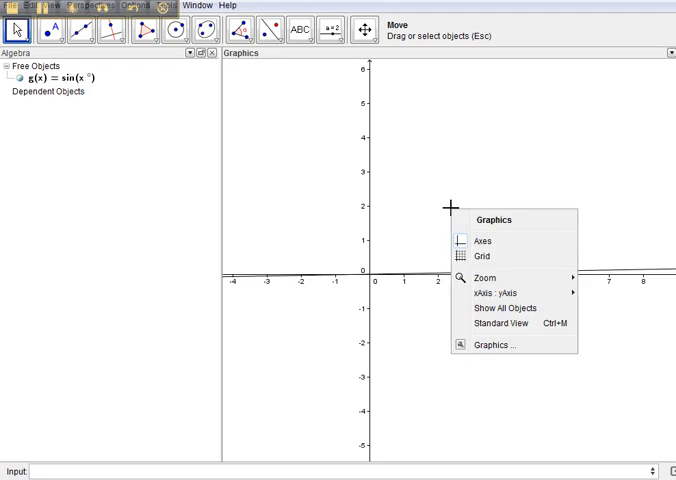
pyautogui.moveTo(500, 344)
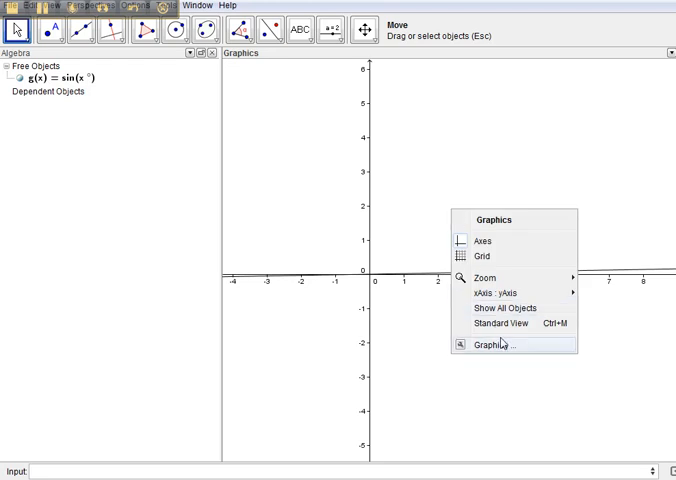
pyautogui.click(498, 344)
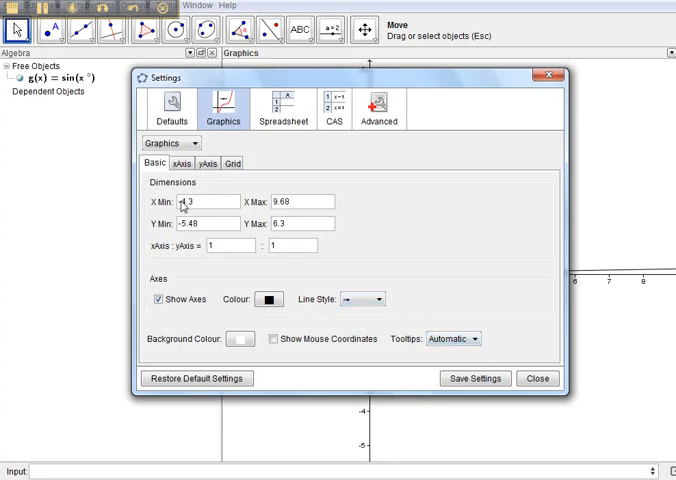
pyautogui.tripleClick(200, 201)
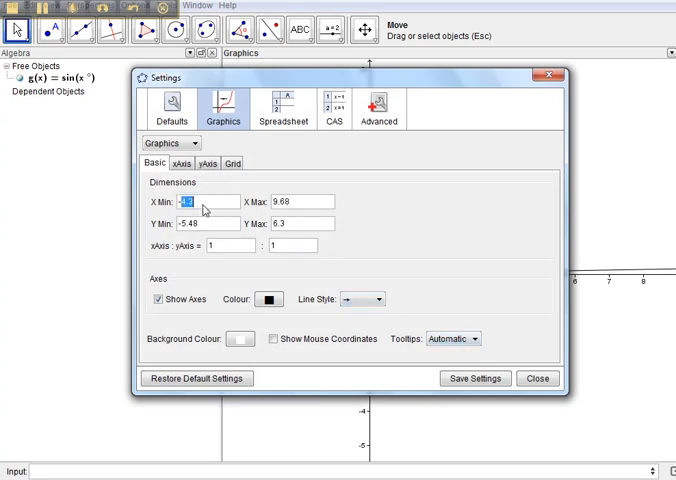
pyautogui.write('-3')
pyautogui.click(302, 201)
pyautogui.write('360')
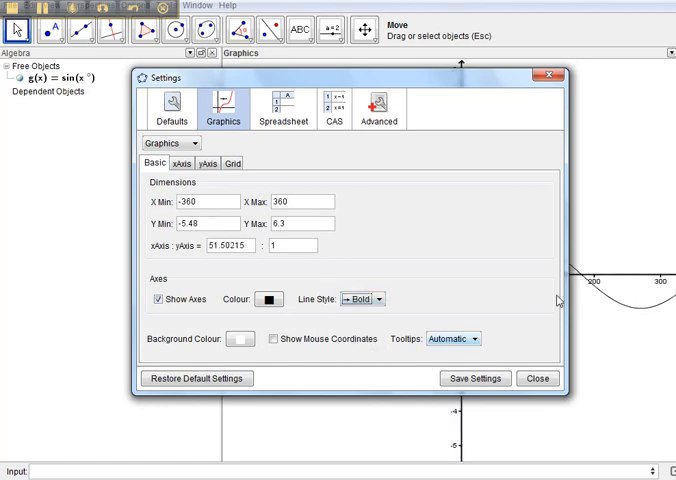
# Tick Bold on the Grid tab of the Graphics settings.
pyautogui.click(232, 163)
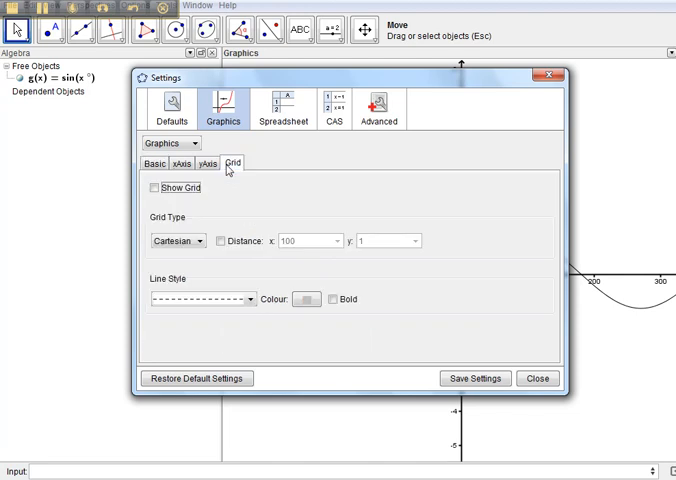
pyautogui.click(332, 299)
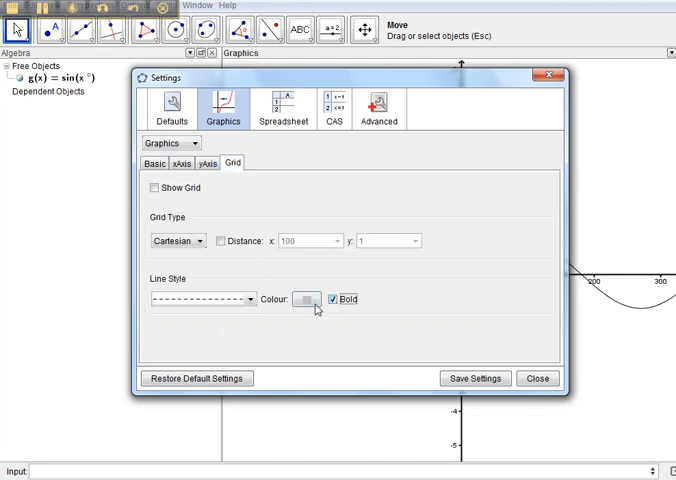
pyautogui.click(301, 299)
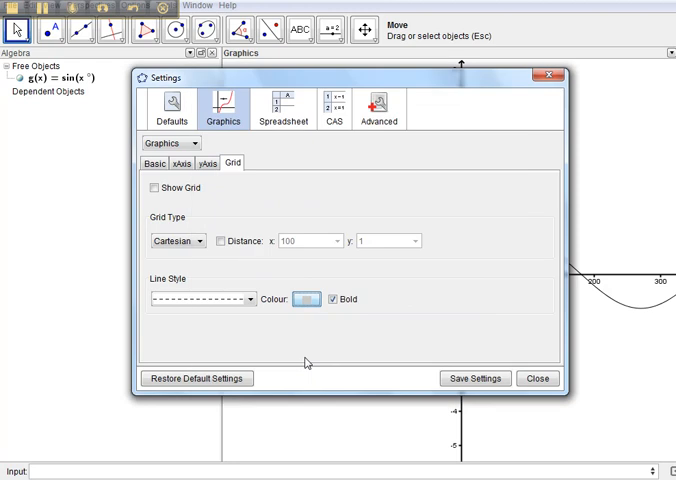
# Set x-axis tick distance to 60 with unit °, then close Settings.
pyautogui.click(179, 163)
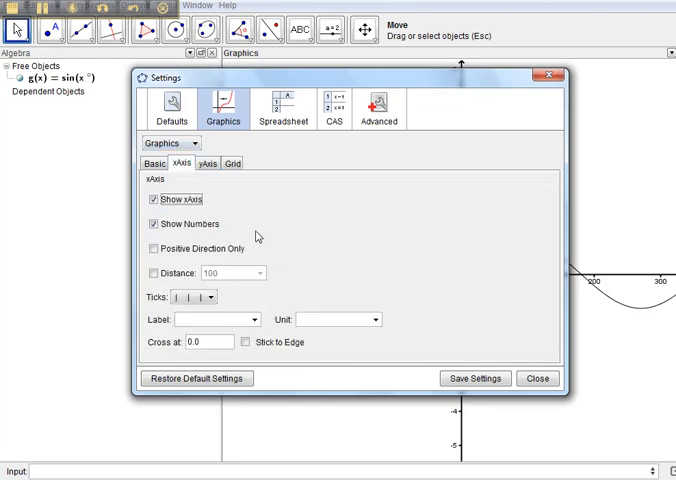
pyautogui.click(372, 319)
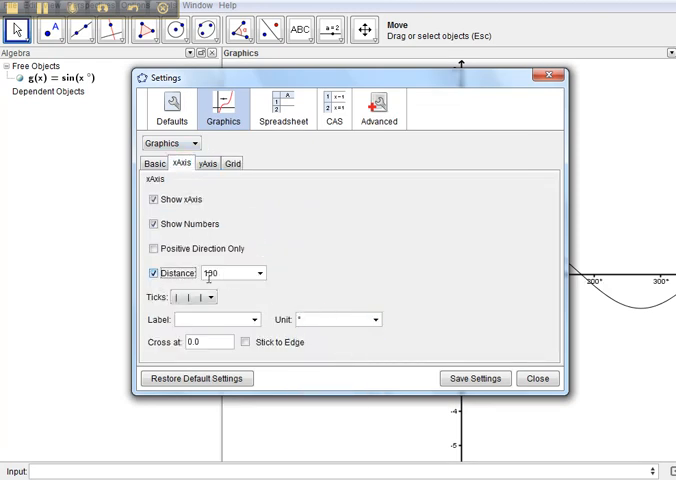
pyautogui.tripleClick(220, 272)
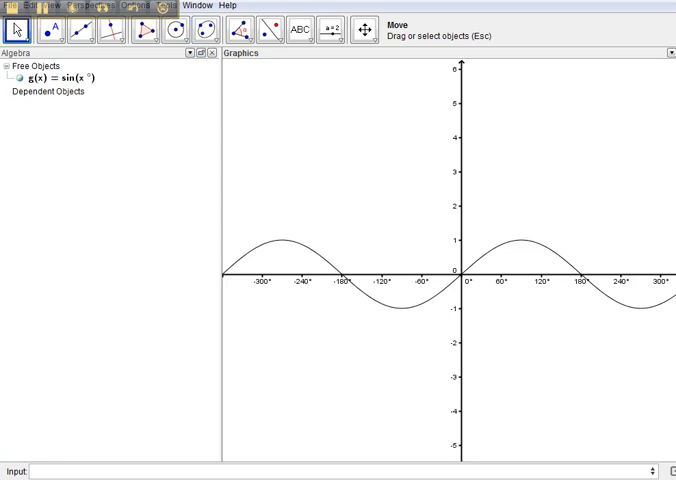
# Set the Options font size to 16 pt.
pyautogui.click(216, 54)
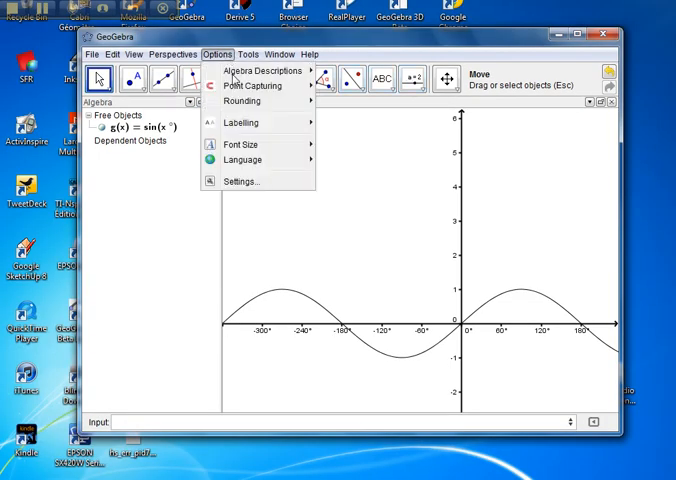
pyautogui.click(241, 144)
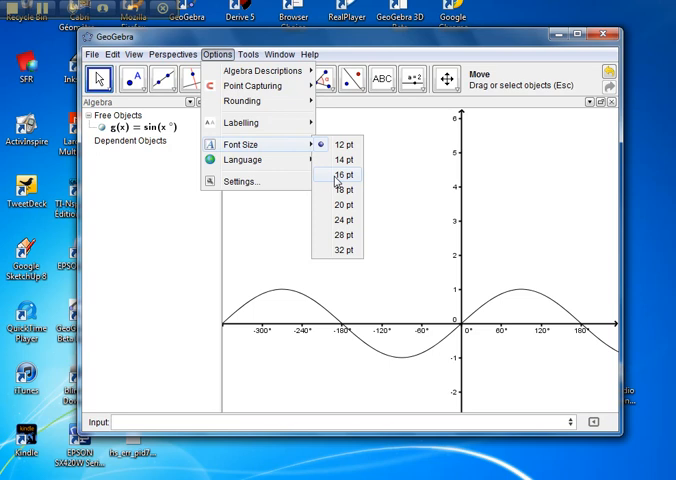
pyautogui.moveTo(337, 175)
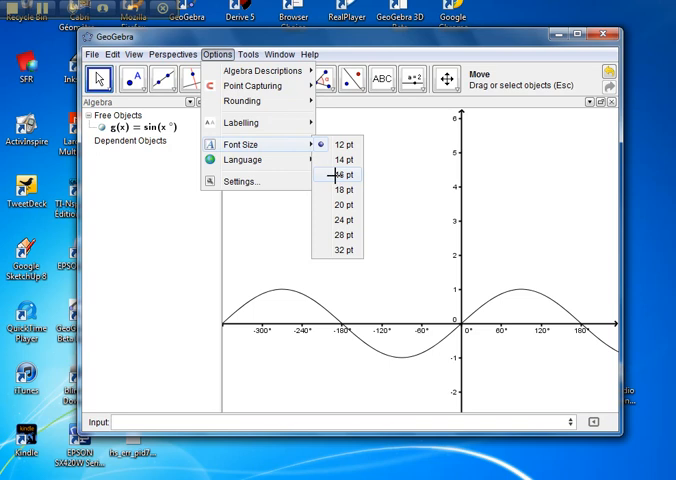
pyautogui.click(344, 175)
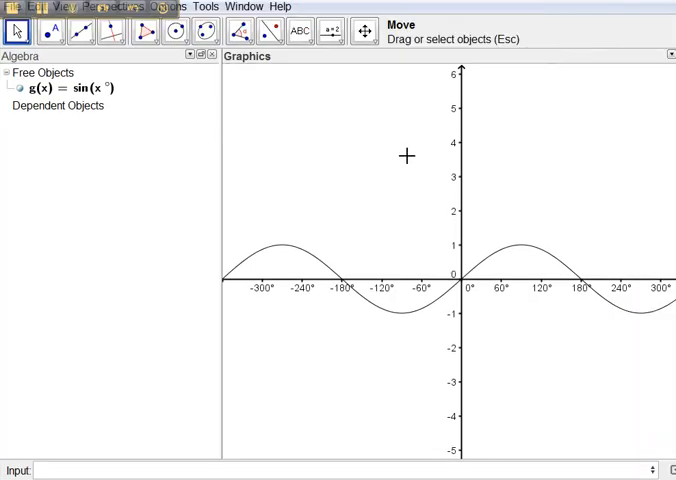
# Turn on the grid from the Graphics view context menu and widen the graphics area.
pyautogui.rightClick(405, 155)
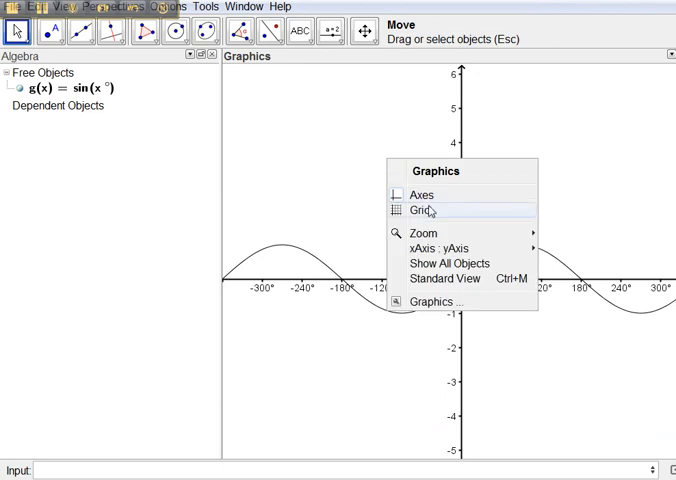
pyautogui.click(423, 210)
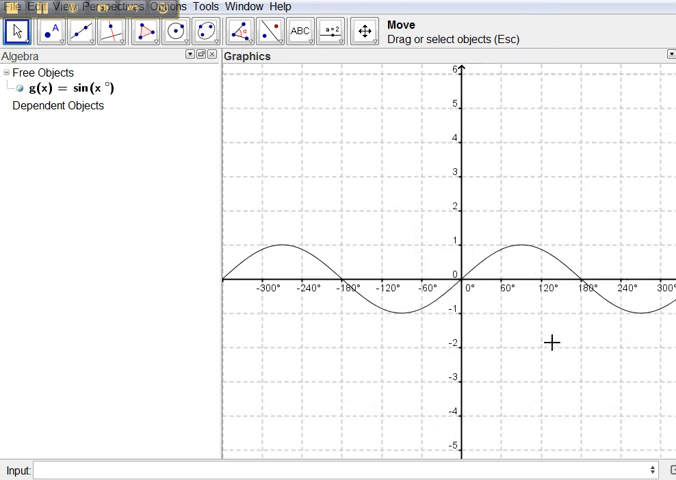
pyautogui.moveTo(219, 104)
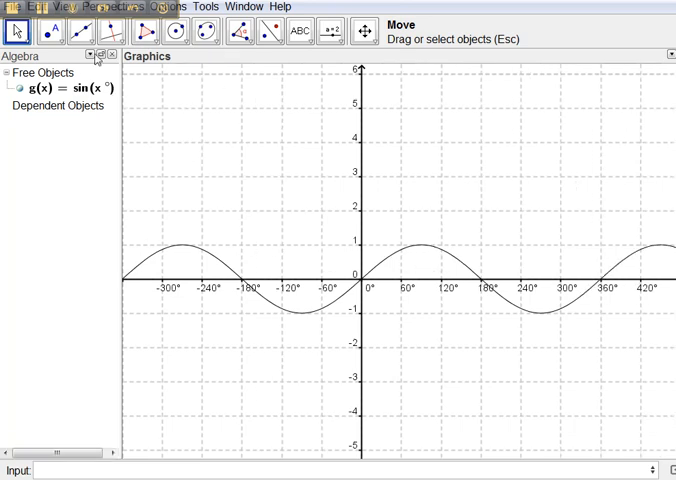
pyautogui.moveTo(370, 262)
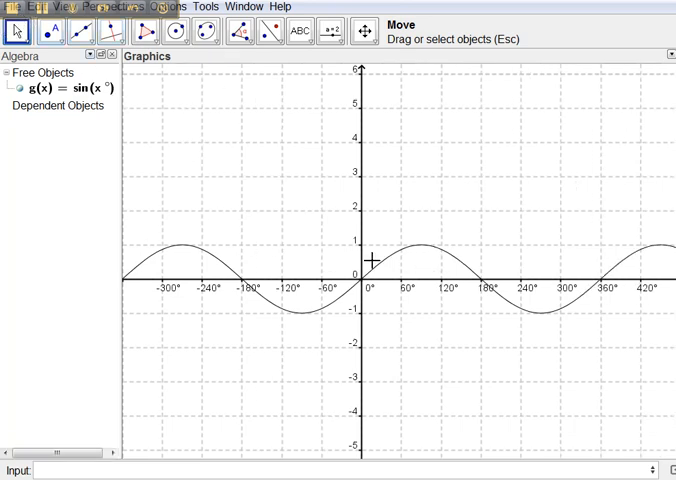